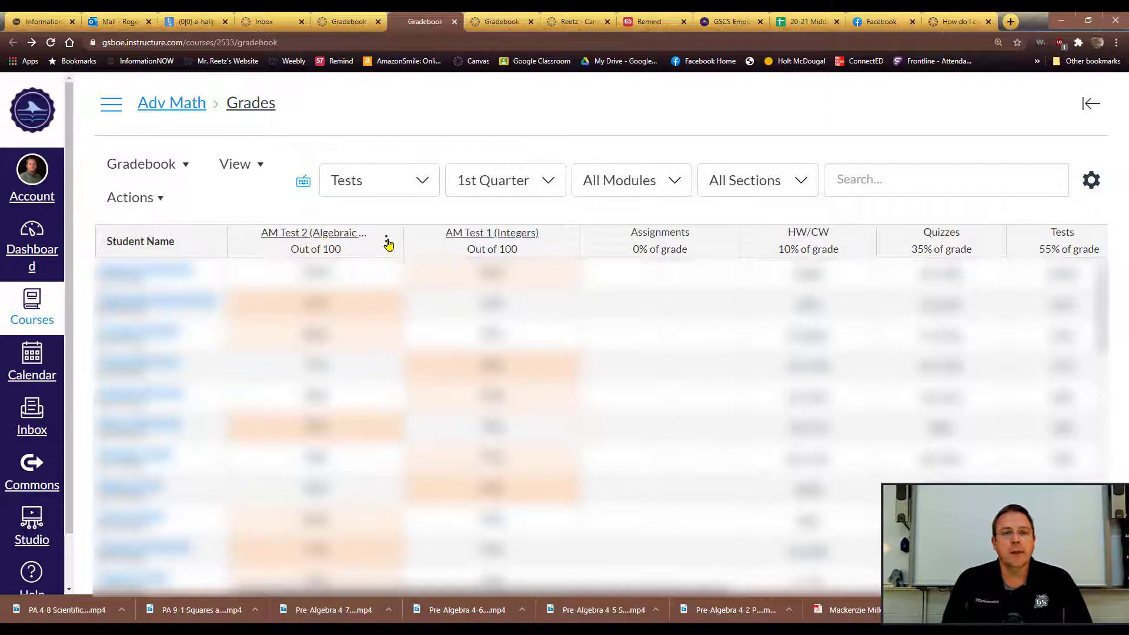
Choose Curve Grades from the AM Test 2 column's header menu.
click(385, 240)
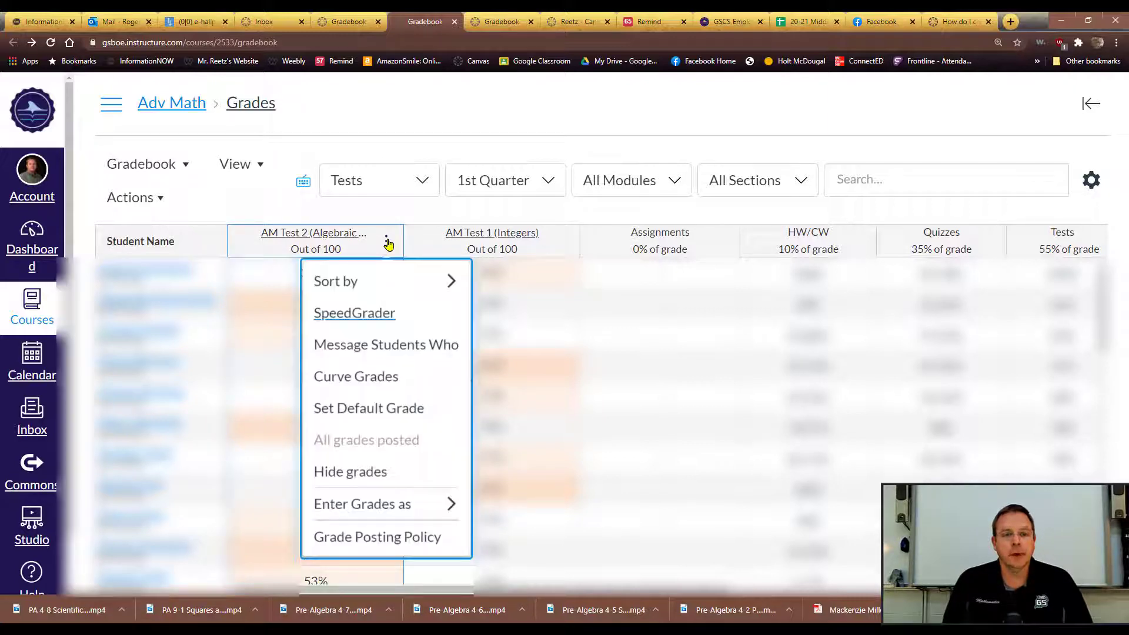
mouse_move(364, 376)
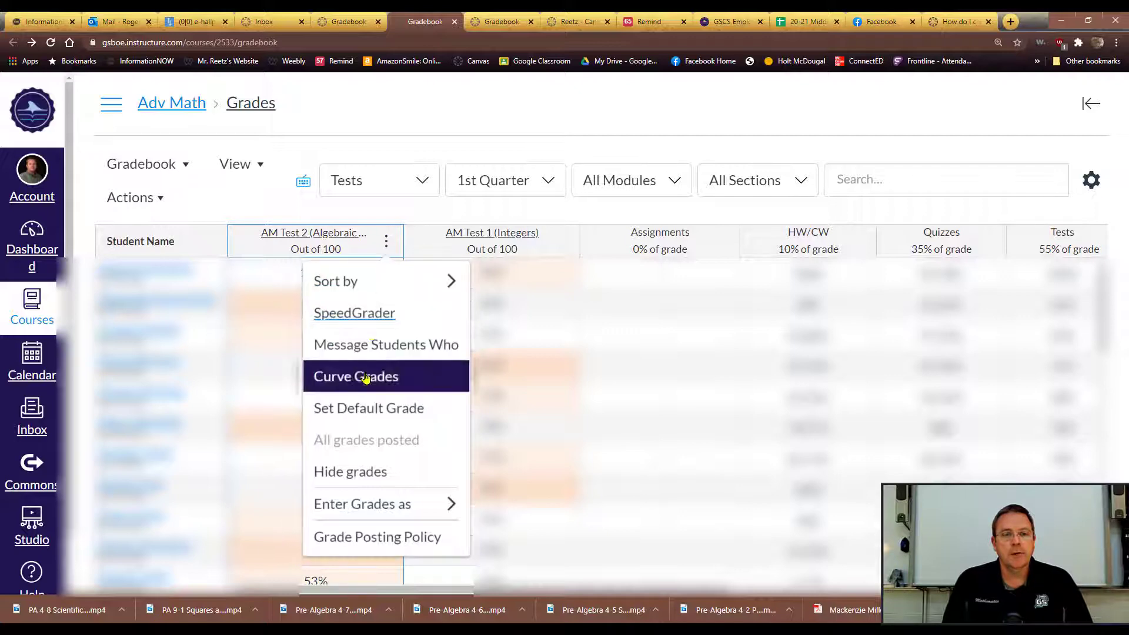
click(367, 377)
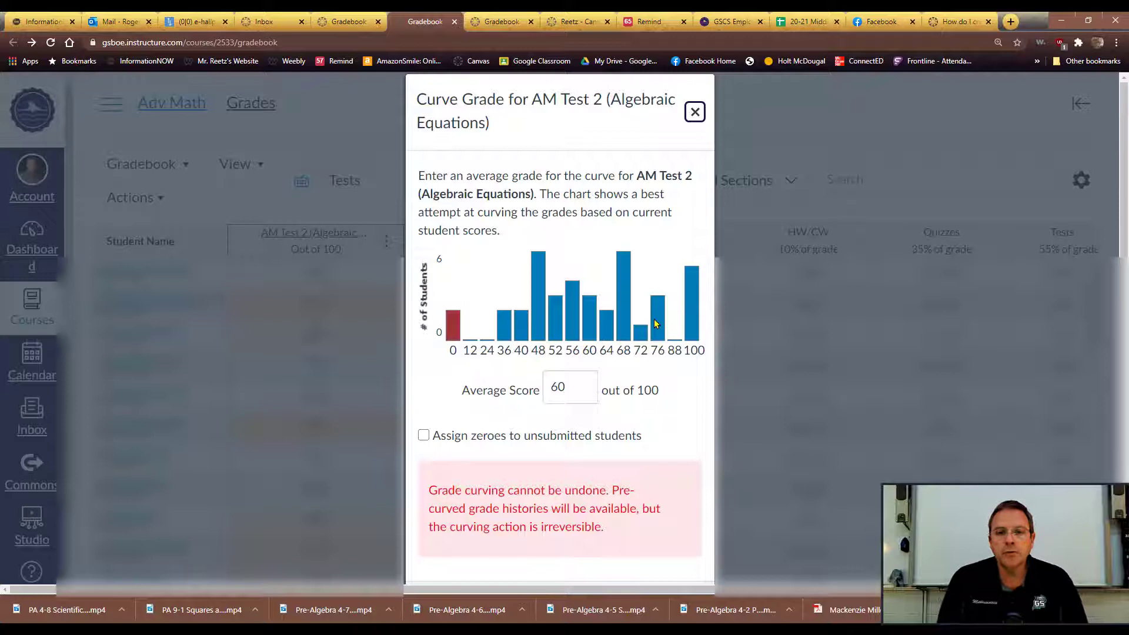
mouse_move(551, 320)
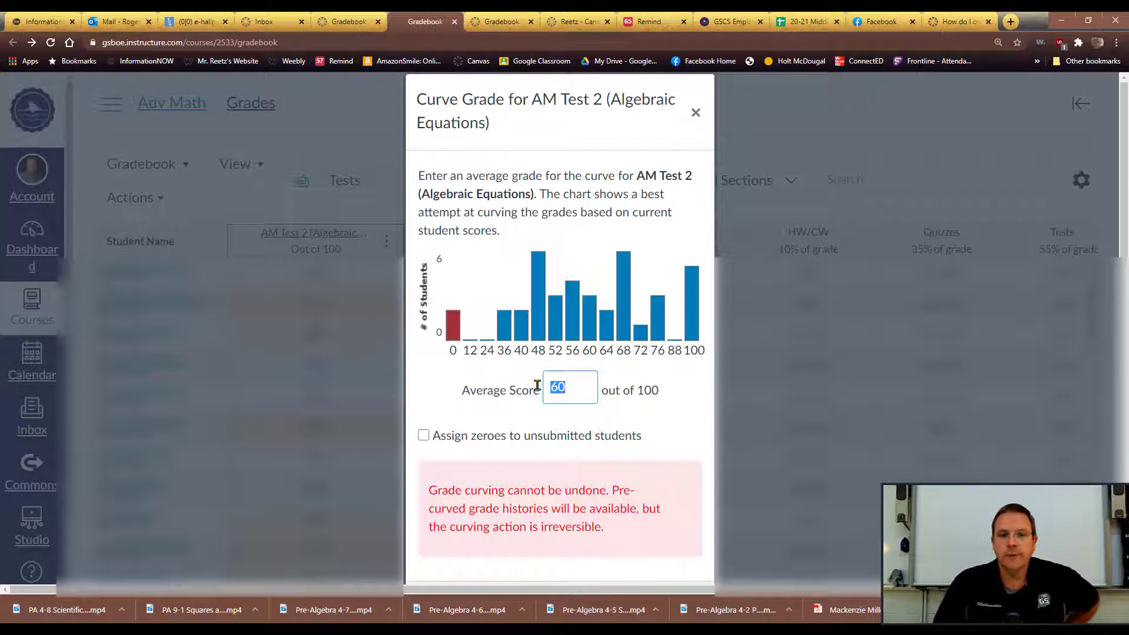
Preview curving AM Test 2 to a 75 average, then close without applying.
text(75)
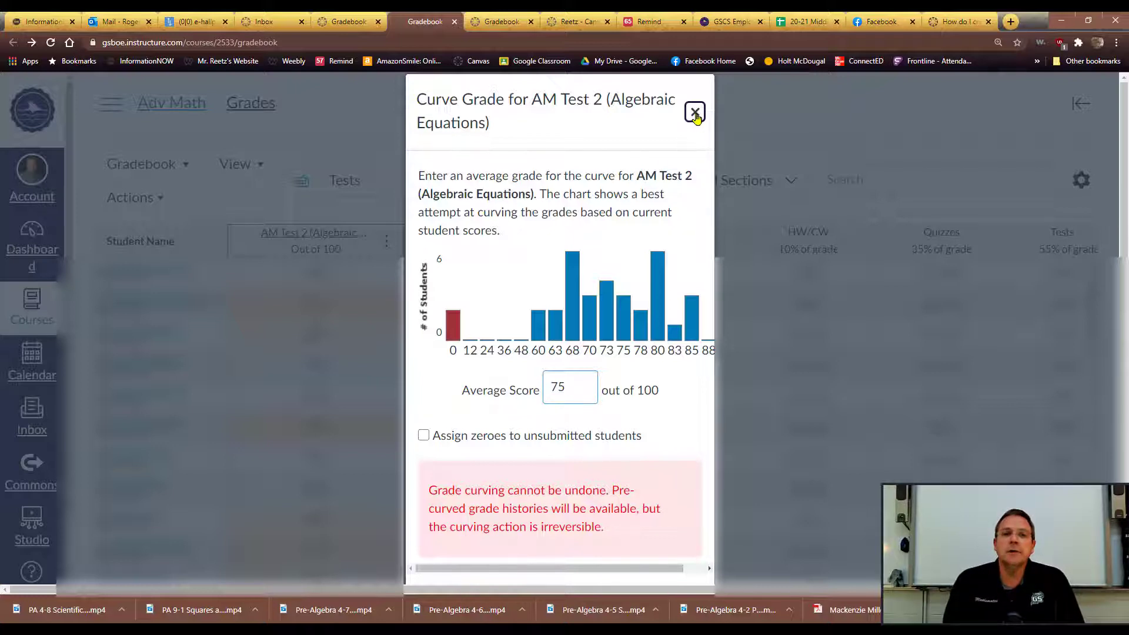
click(694, 113)
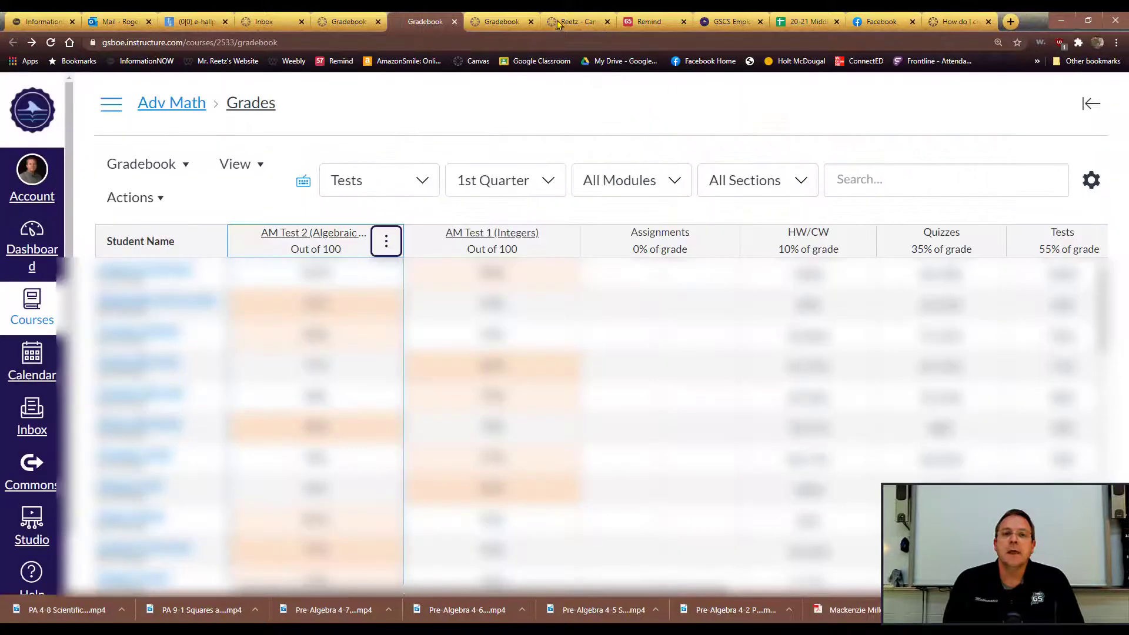
Switch to the Reetz - Canvas Training 2 course home page.
click(578, 21)
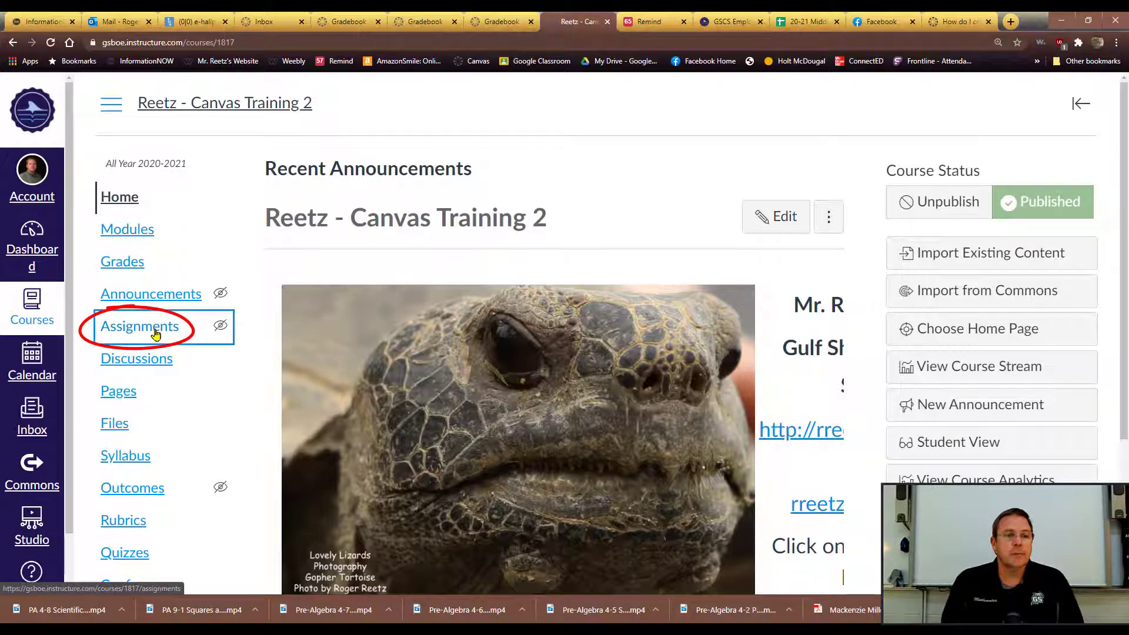
Go to Assignments and briefly open then cancel editing the Tests group.
click(140, 327)
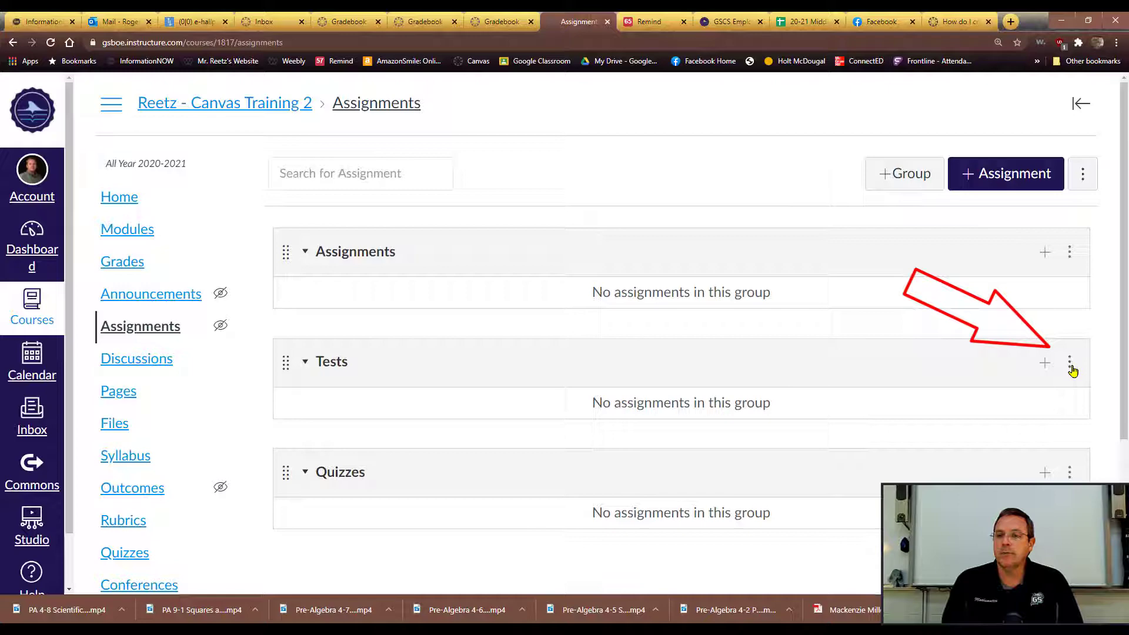
click(1069, 362)
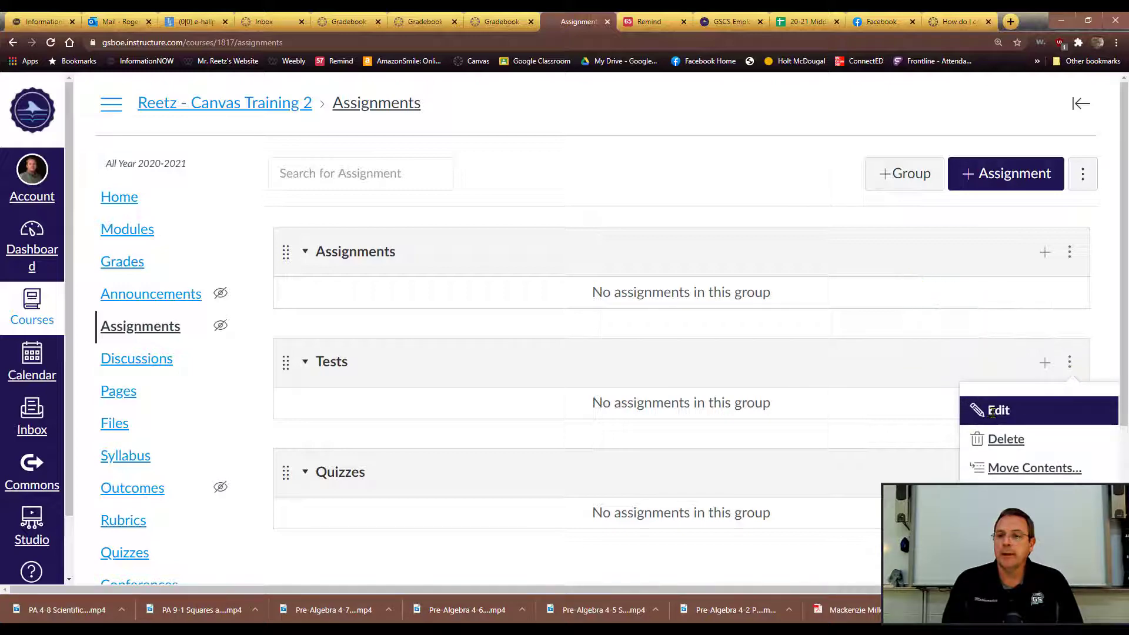
click(999, 410)
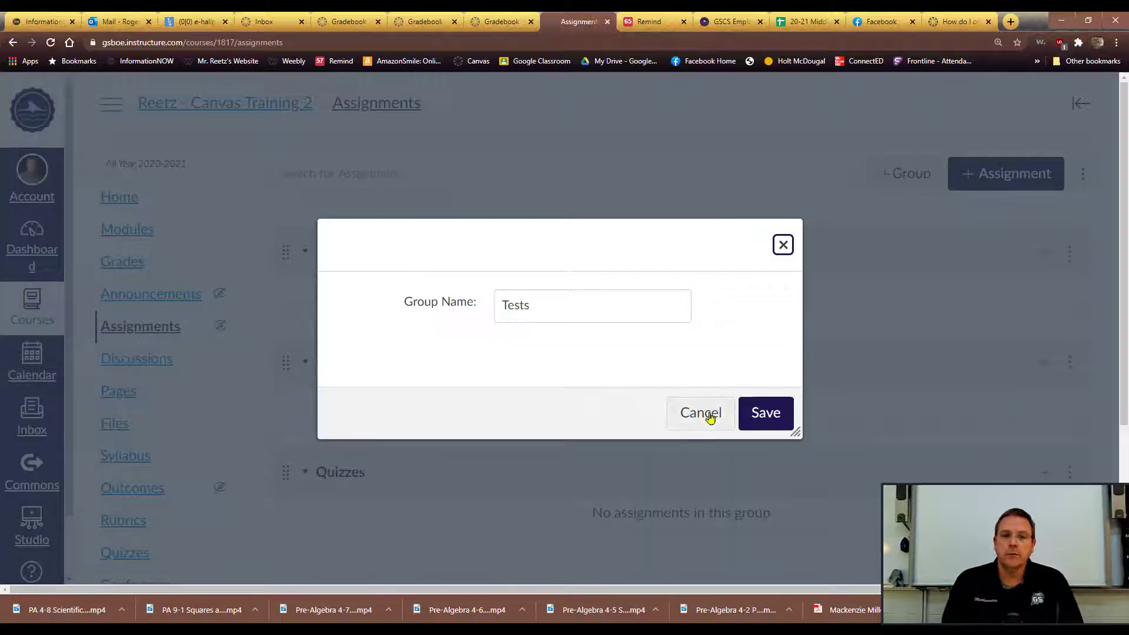
click(765, 412)
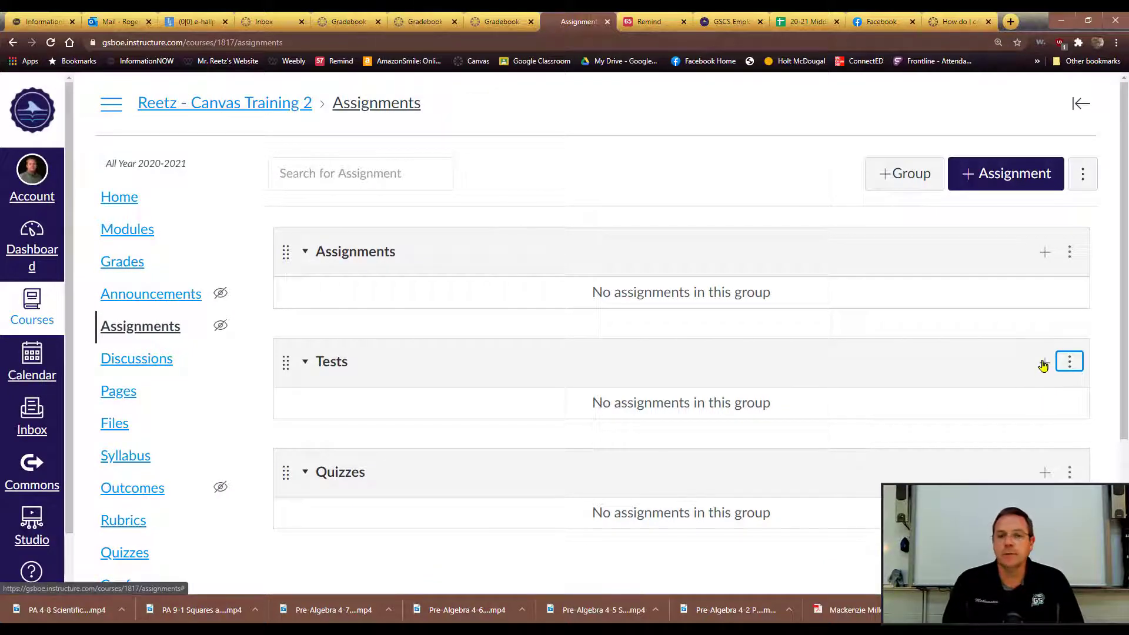
mouse_move(1044, 364)
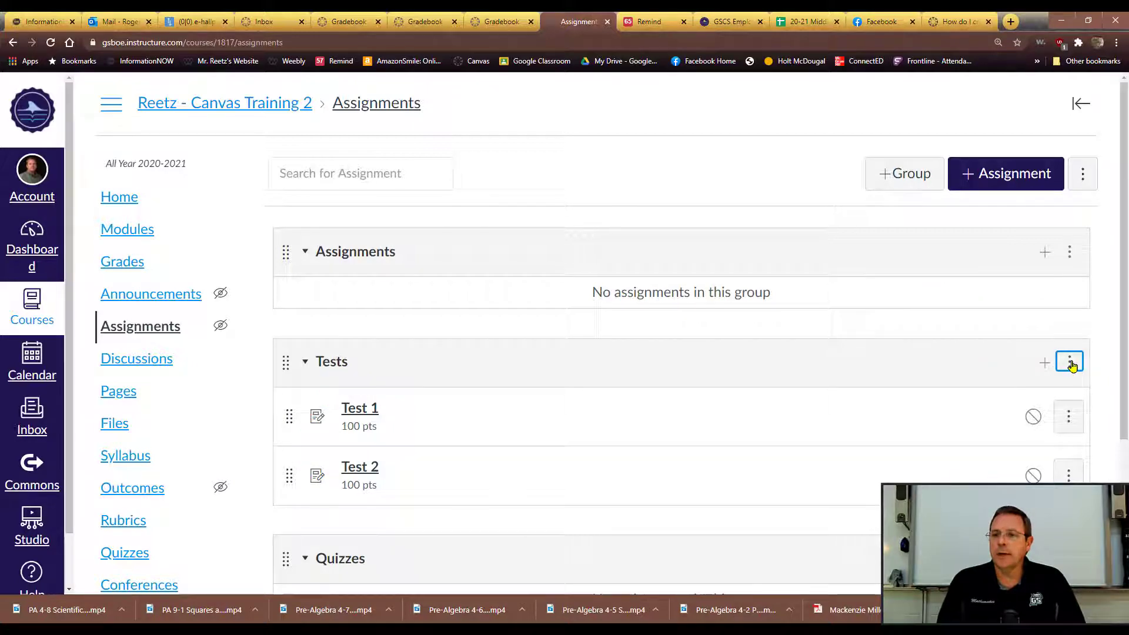
Set the Tests group to drop 1 lowest score and save the rule.
click(1069, 362)
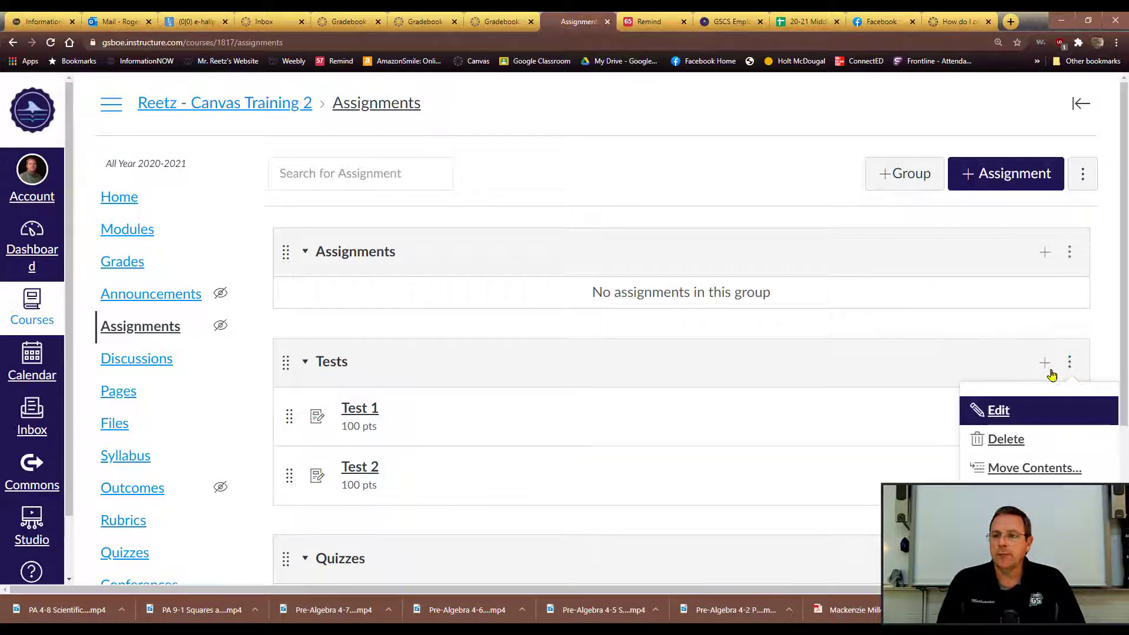
click(998, 409)
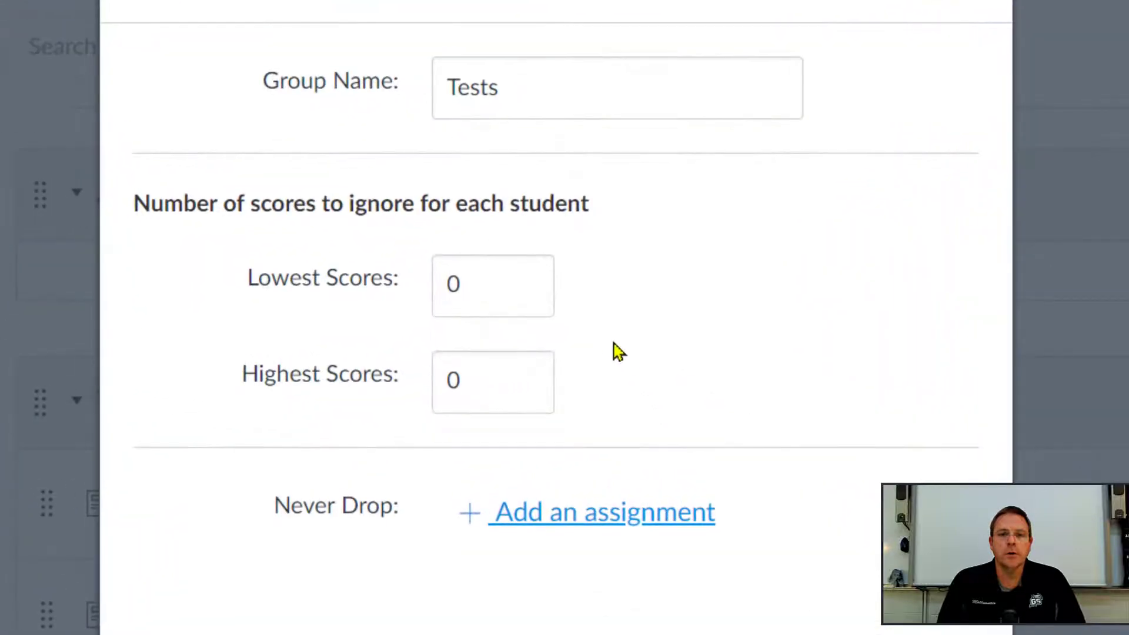
mouse_move(529, 286)
text(1)
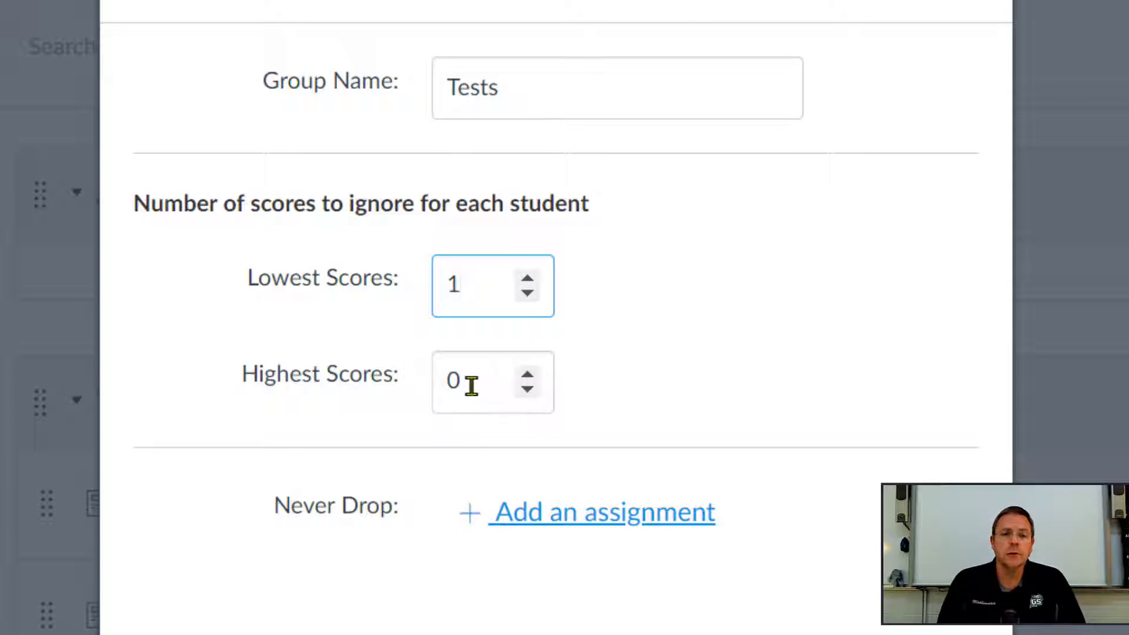
click(475, 285)
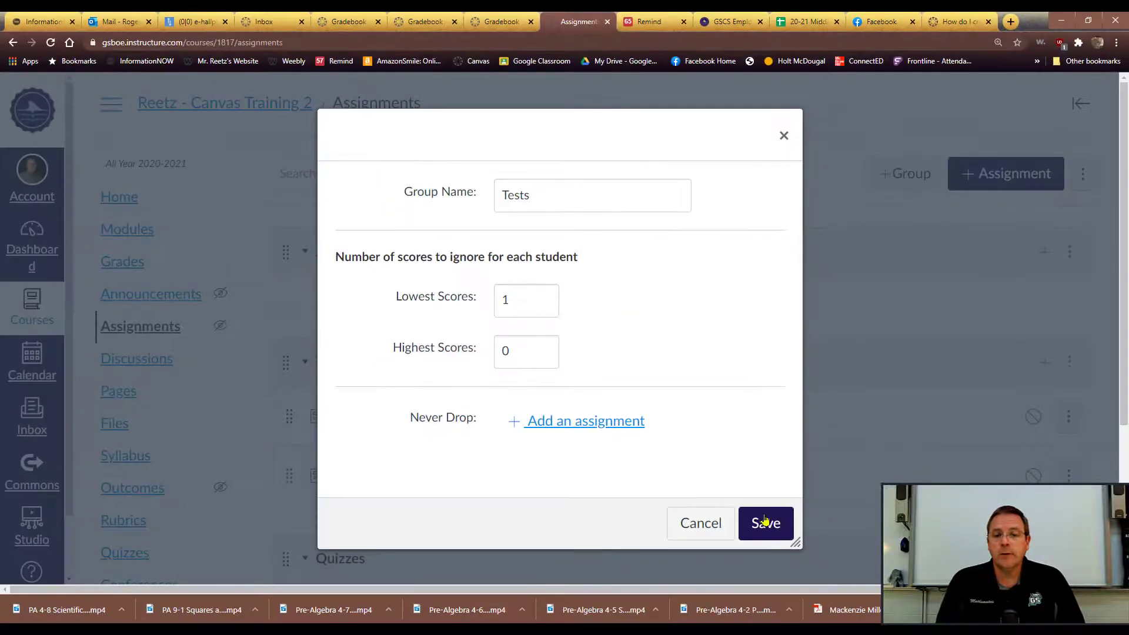
click(765, 523)
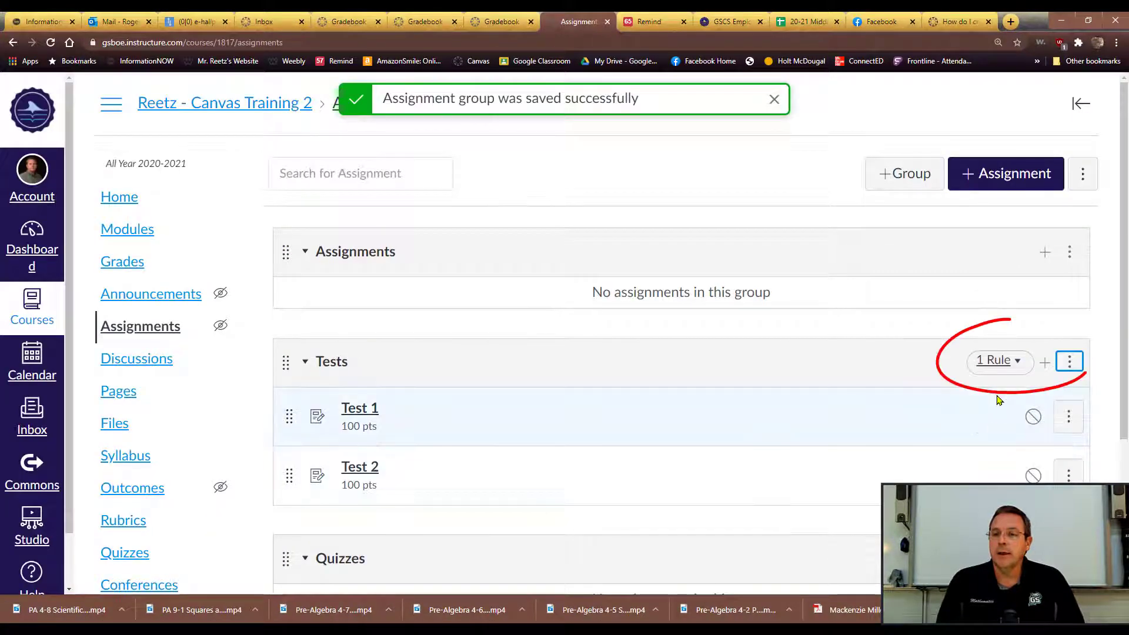
mouse_move(985, 371)
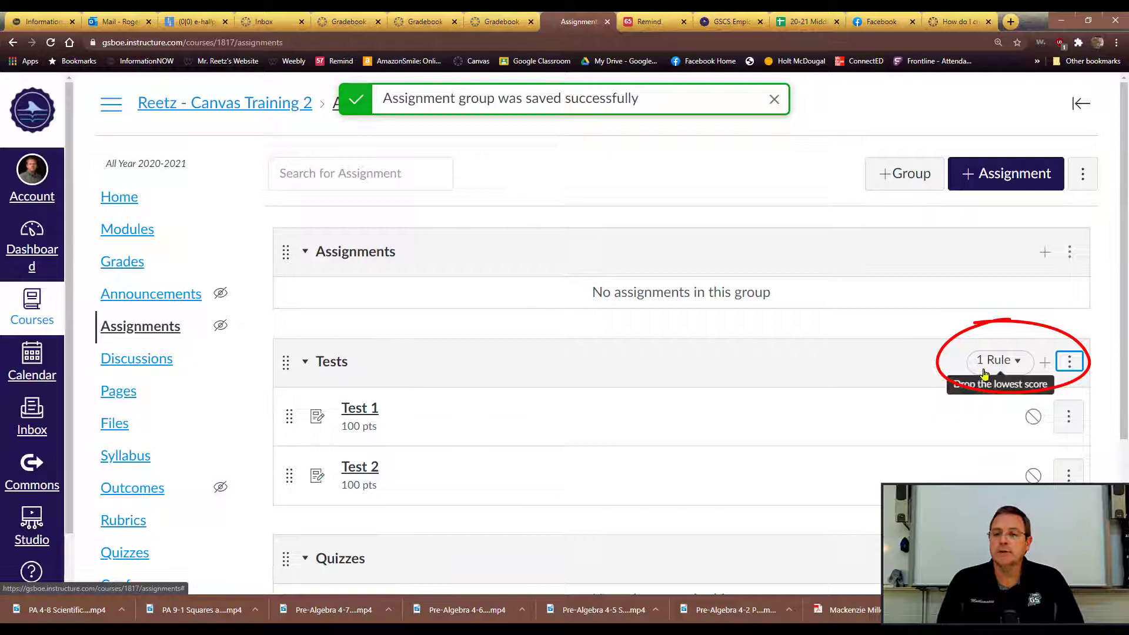
click(774, 99)
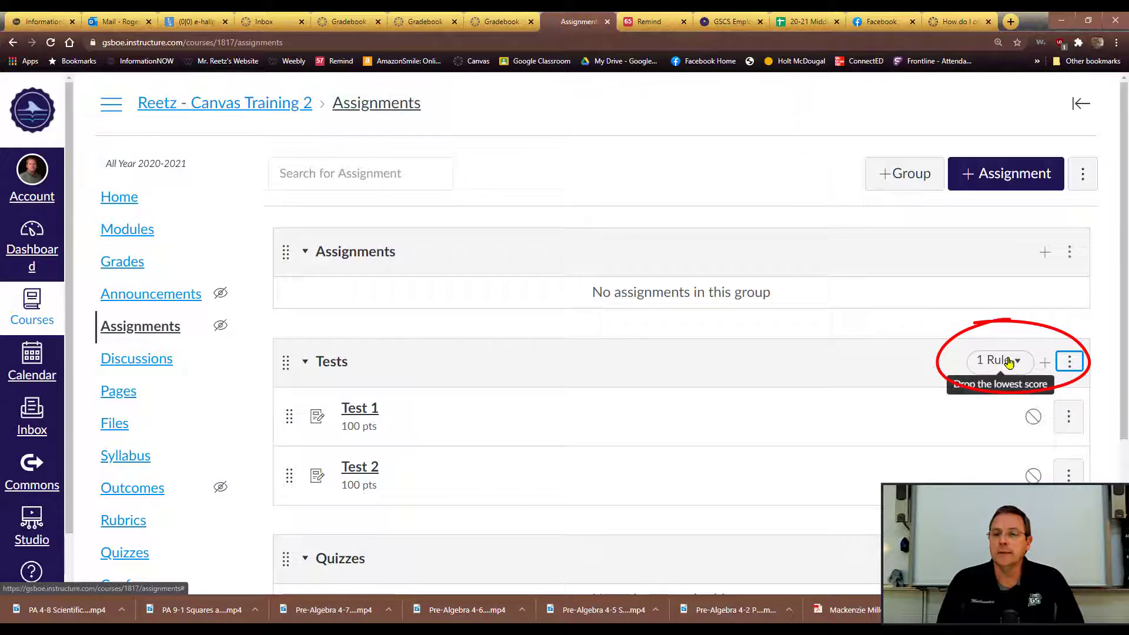
mouse_move(966, 350)
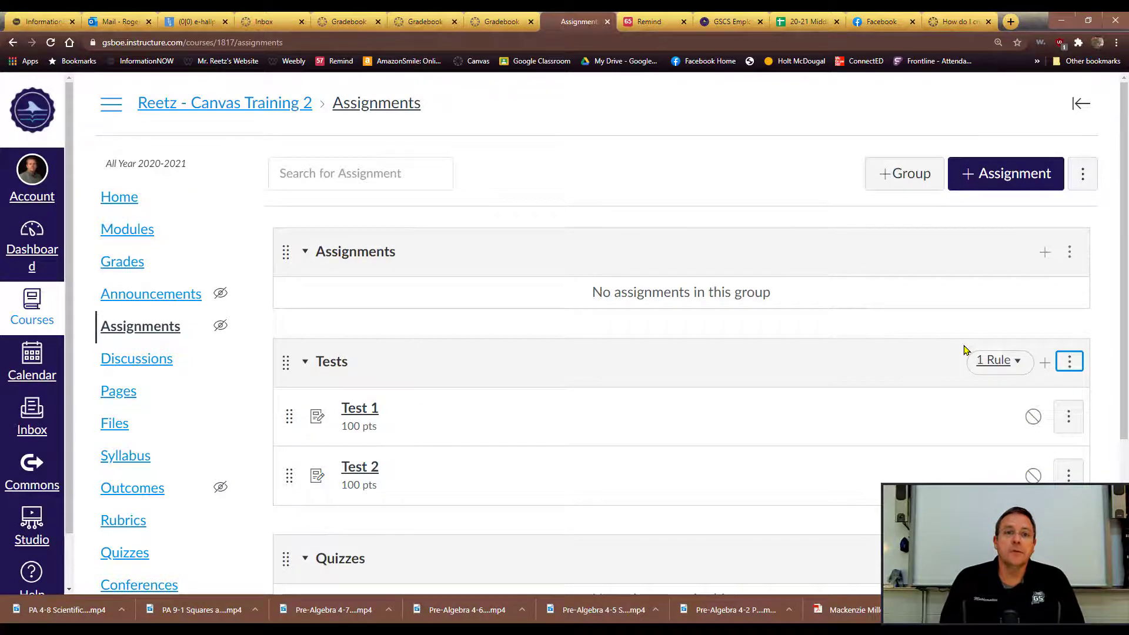
mouse_move(927, 267)
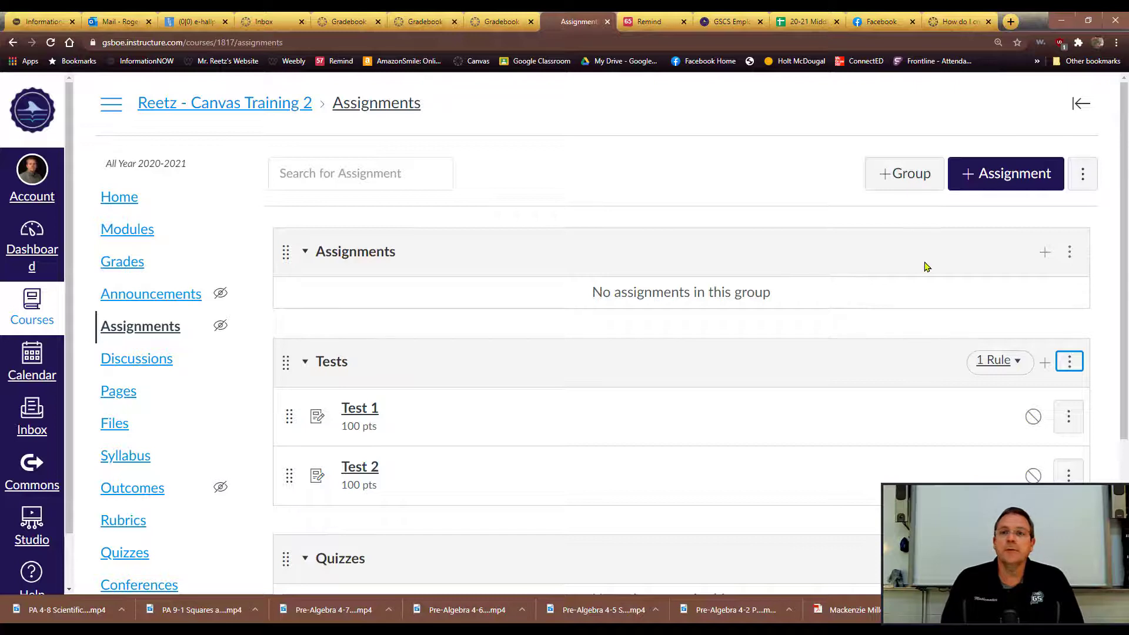